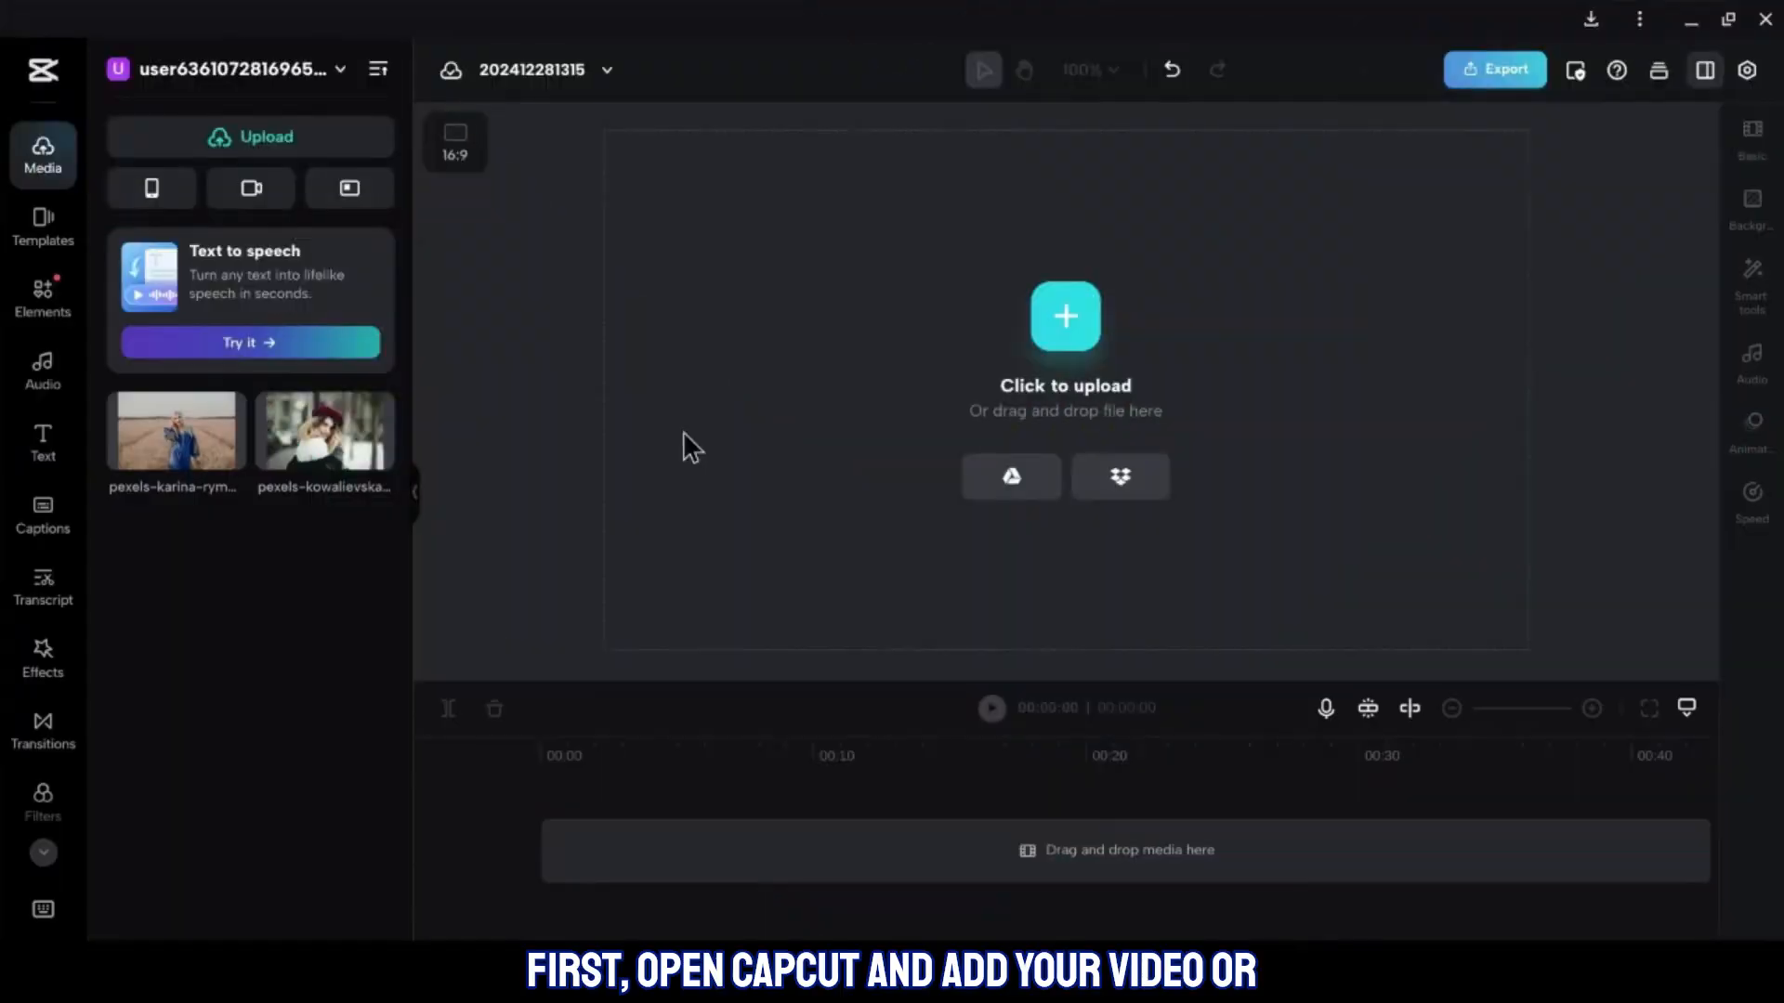
Place the red-beret photo from Media onto the timeline as a 5-second clip
left_click(567, 437)
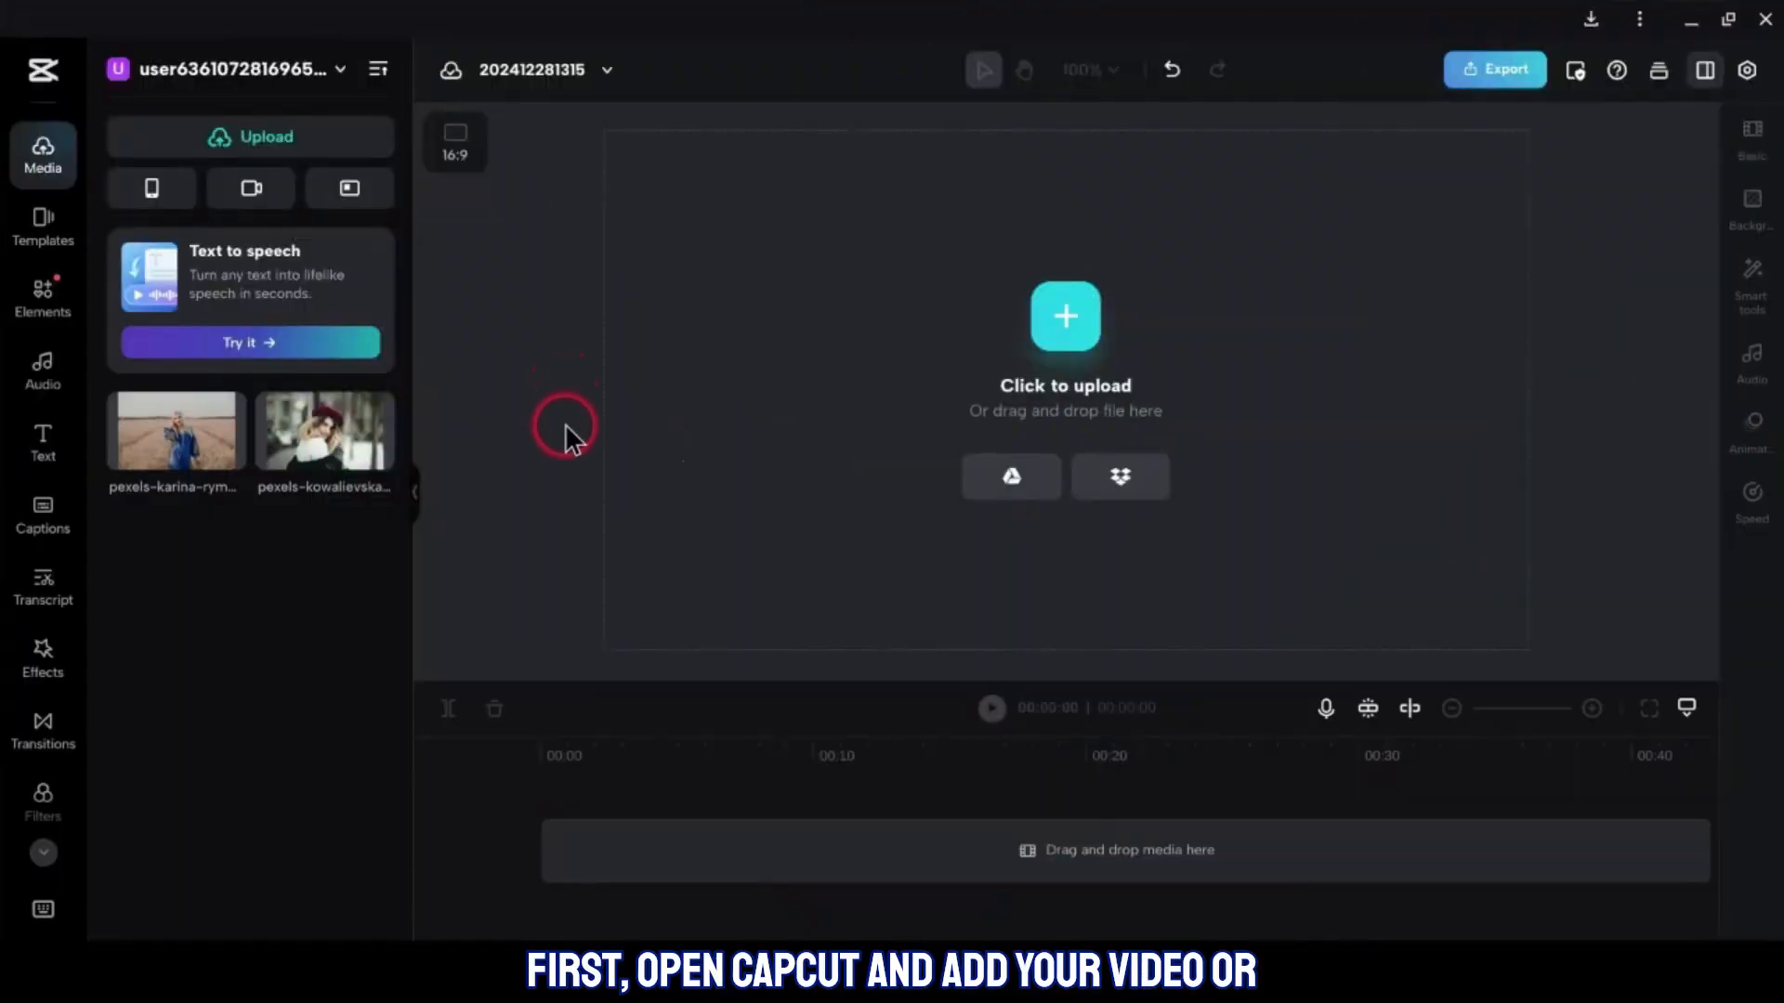
left_click(324, 432)
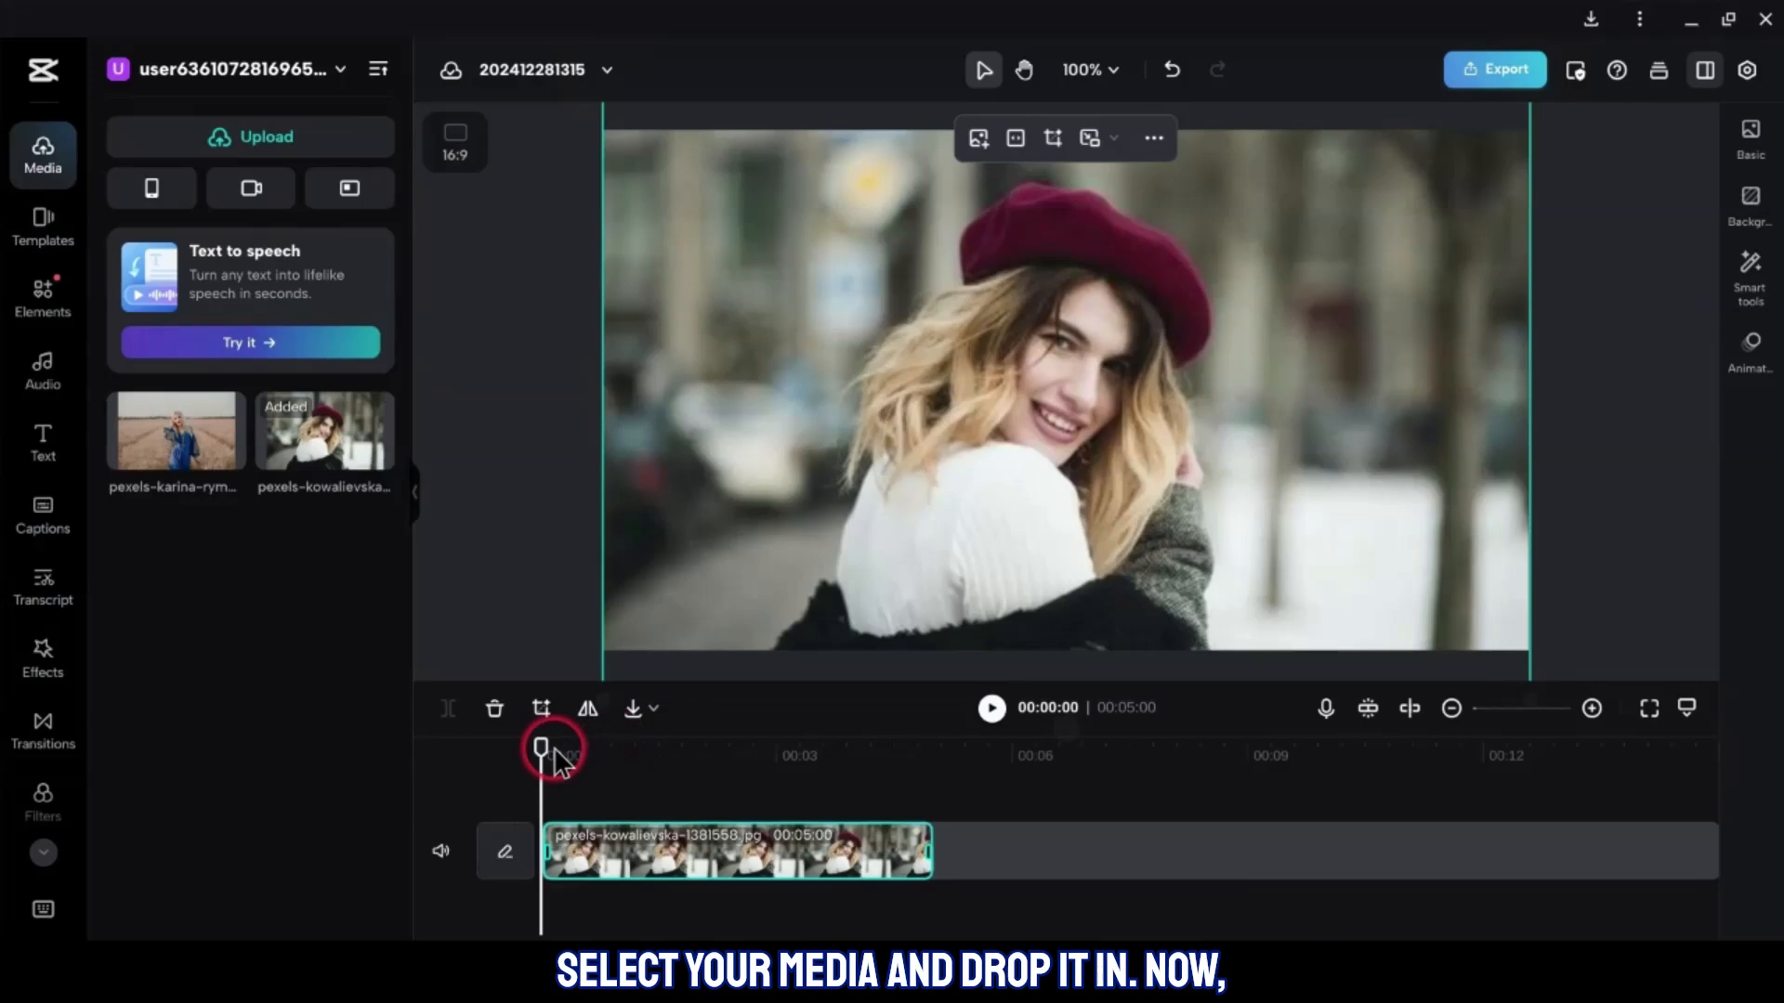
Add Mini Zoom from Effects above the photo and stretch it to the full 5 s
left_click(42, 658)
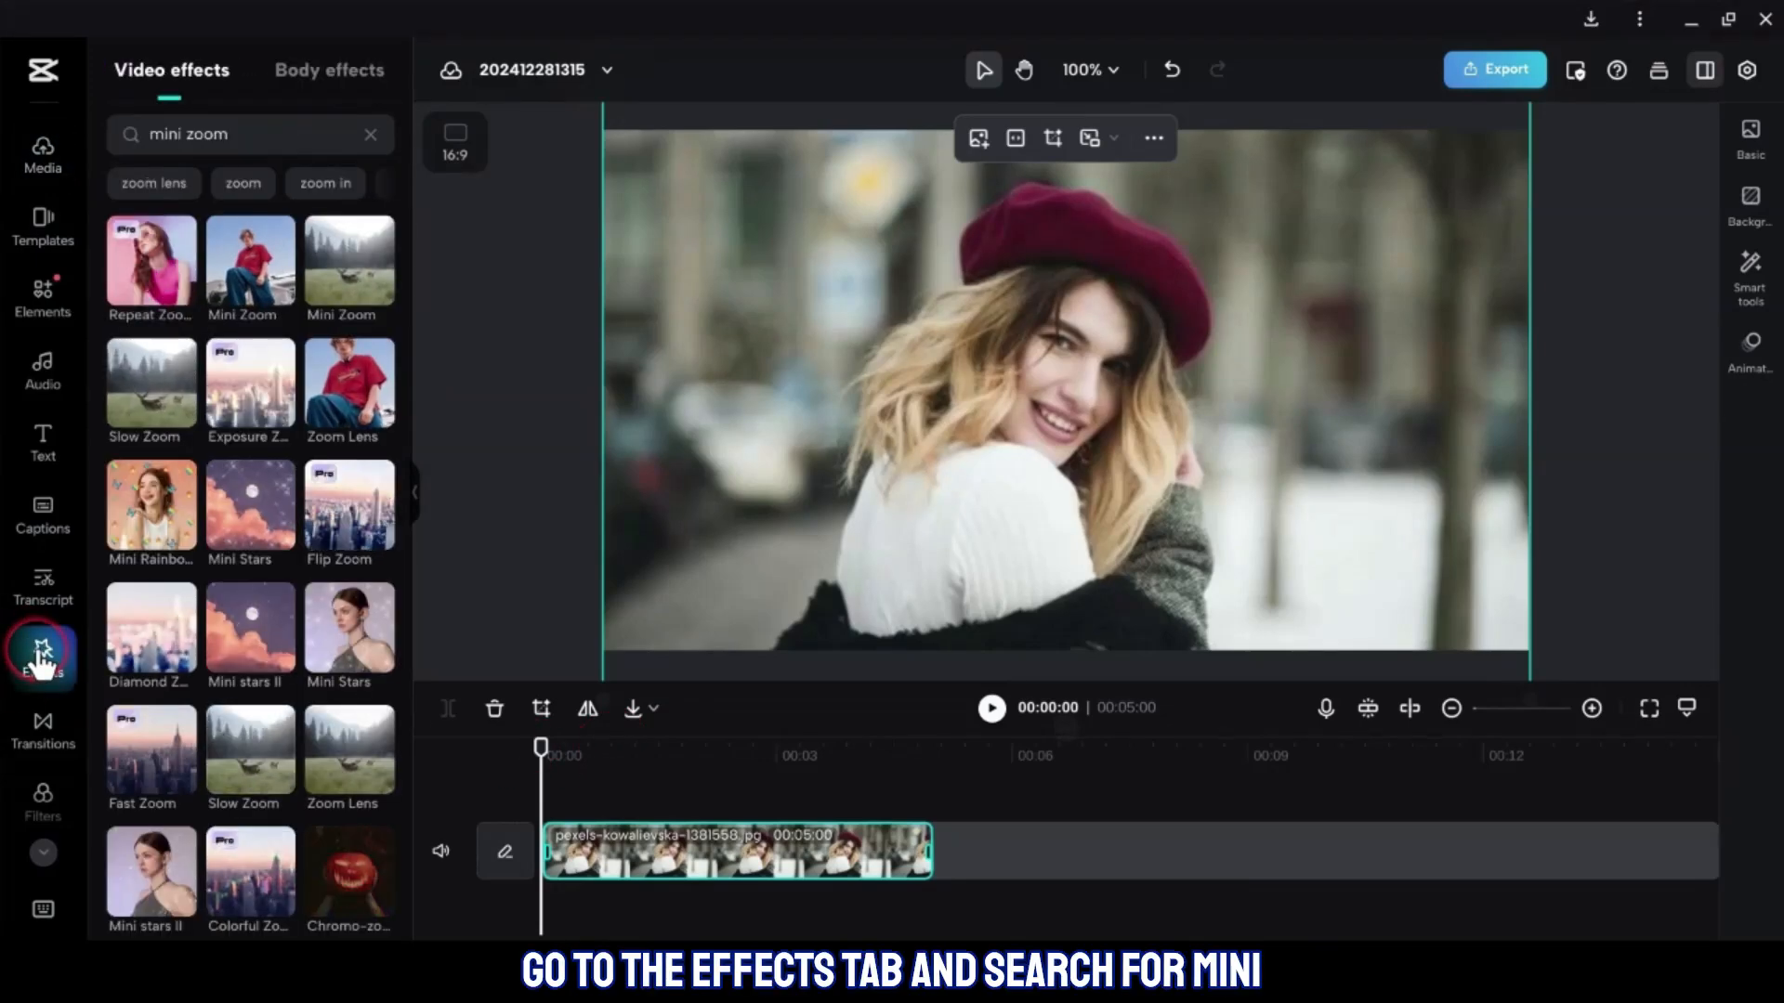
mouse_move(249, 384)
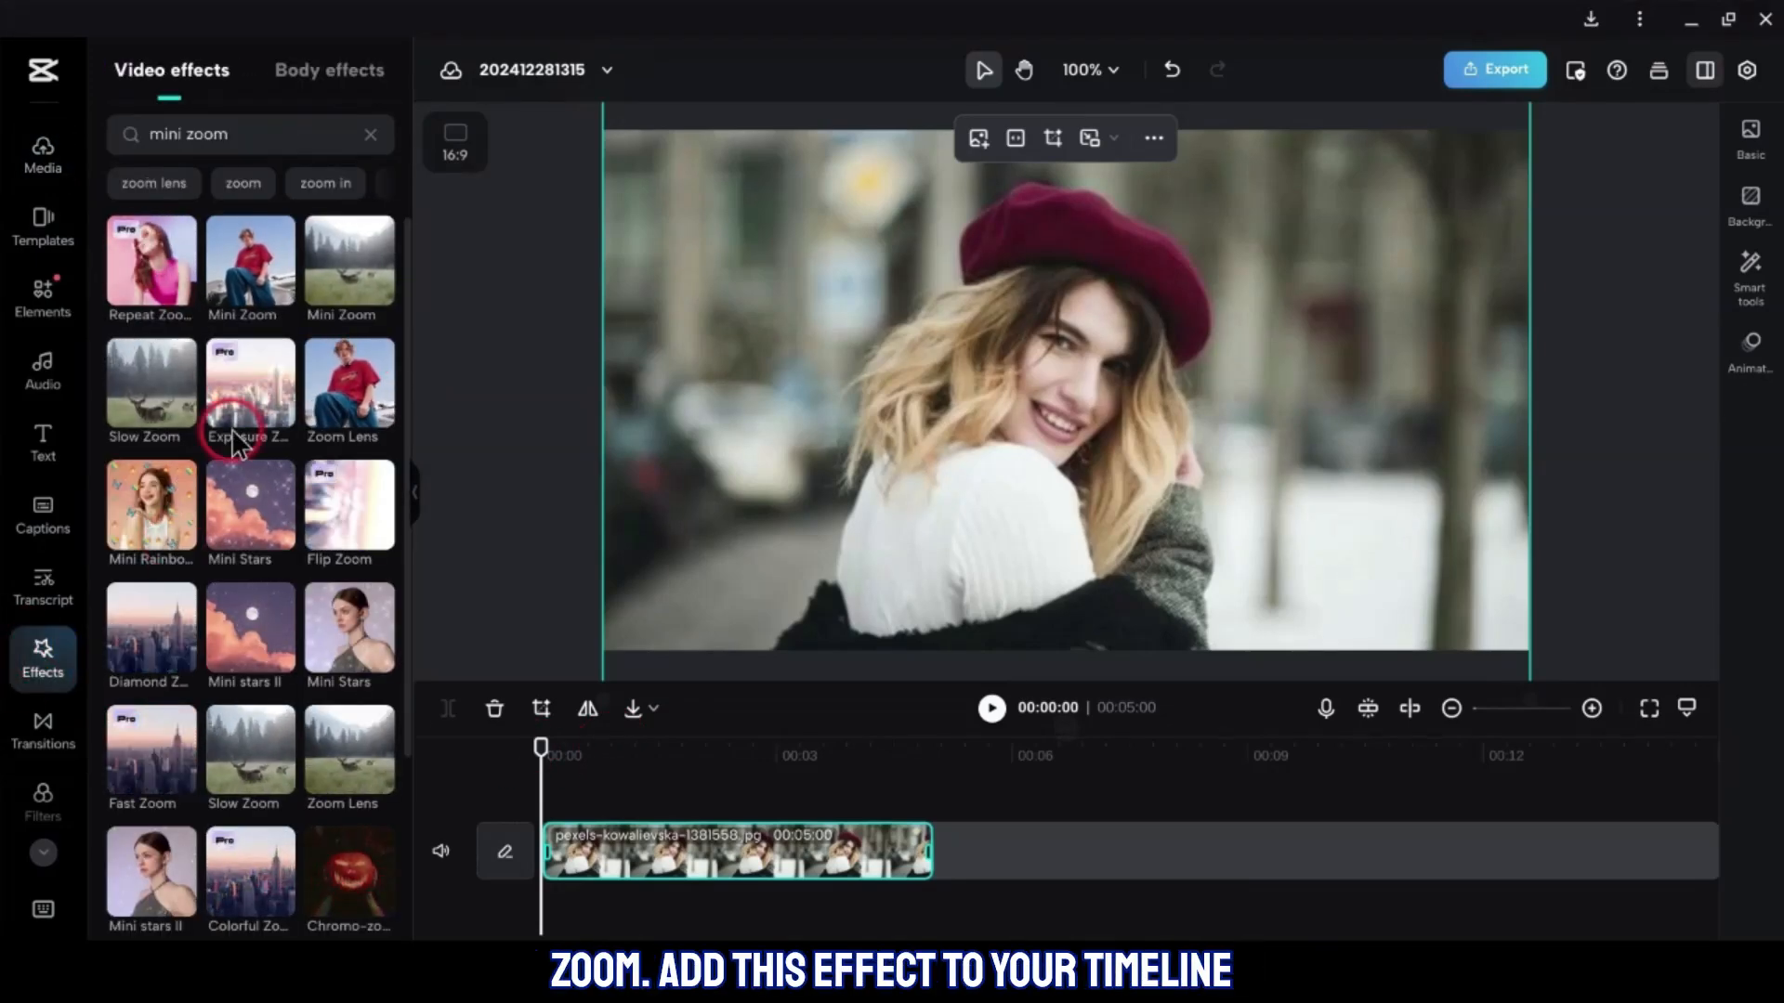
left_click(249, 268)
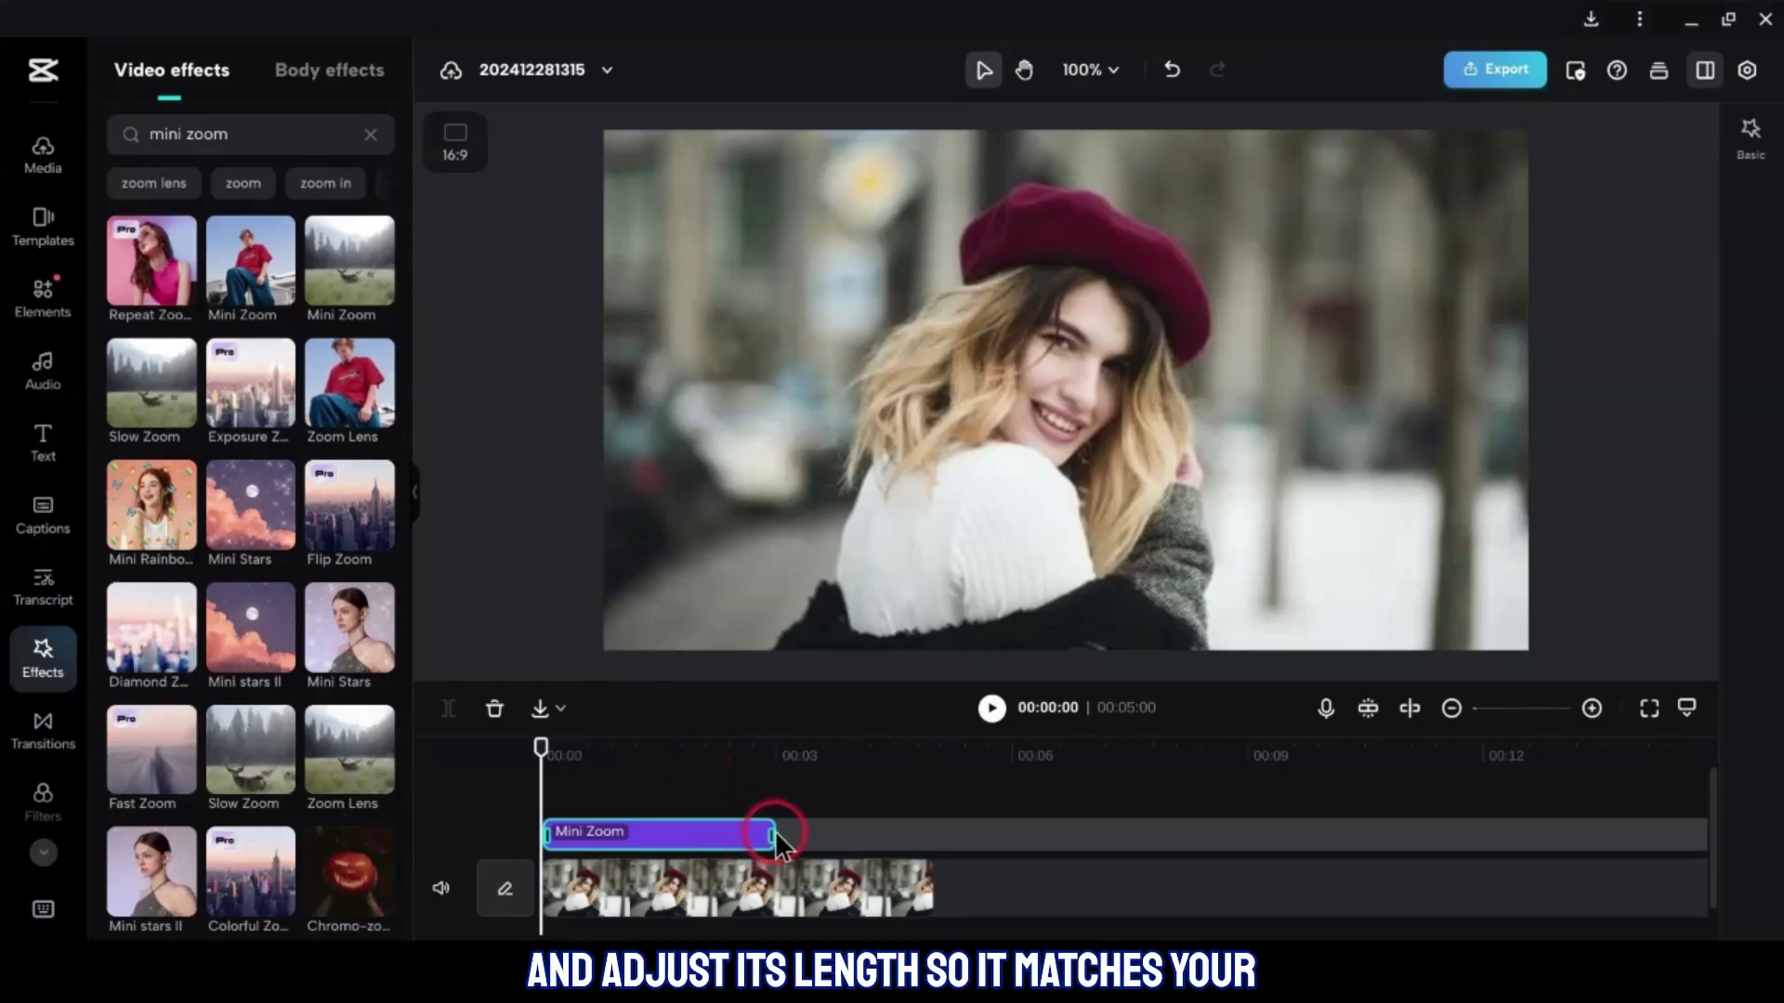
left_click_drag(774, 831, 919, 836)
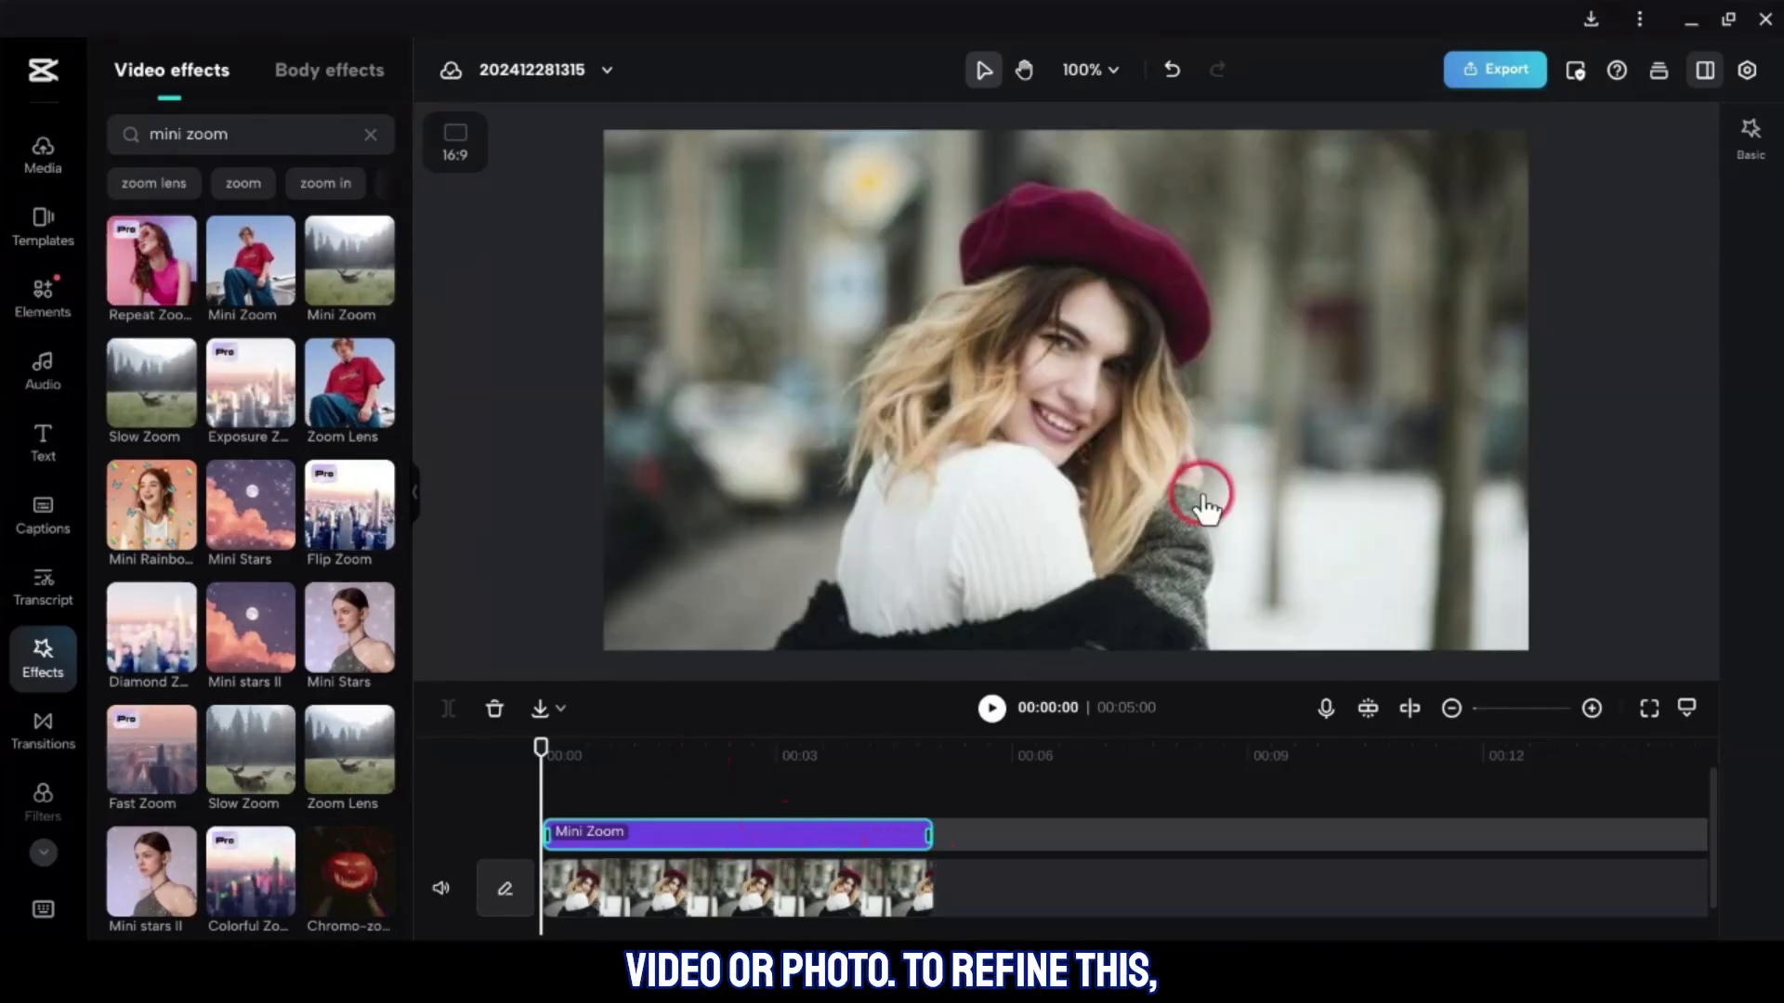
left_click(1750, 132)
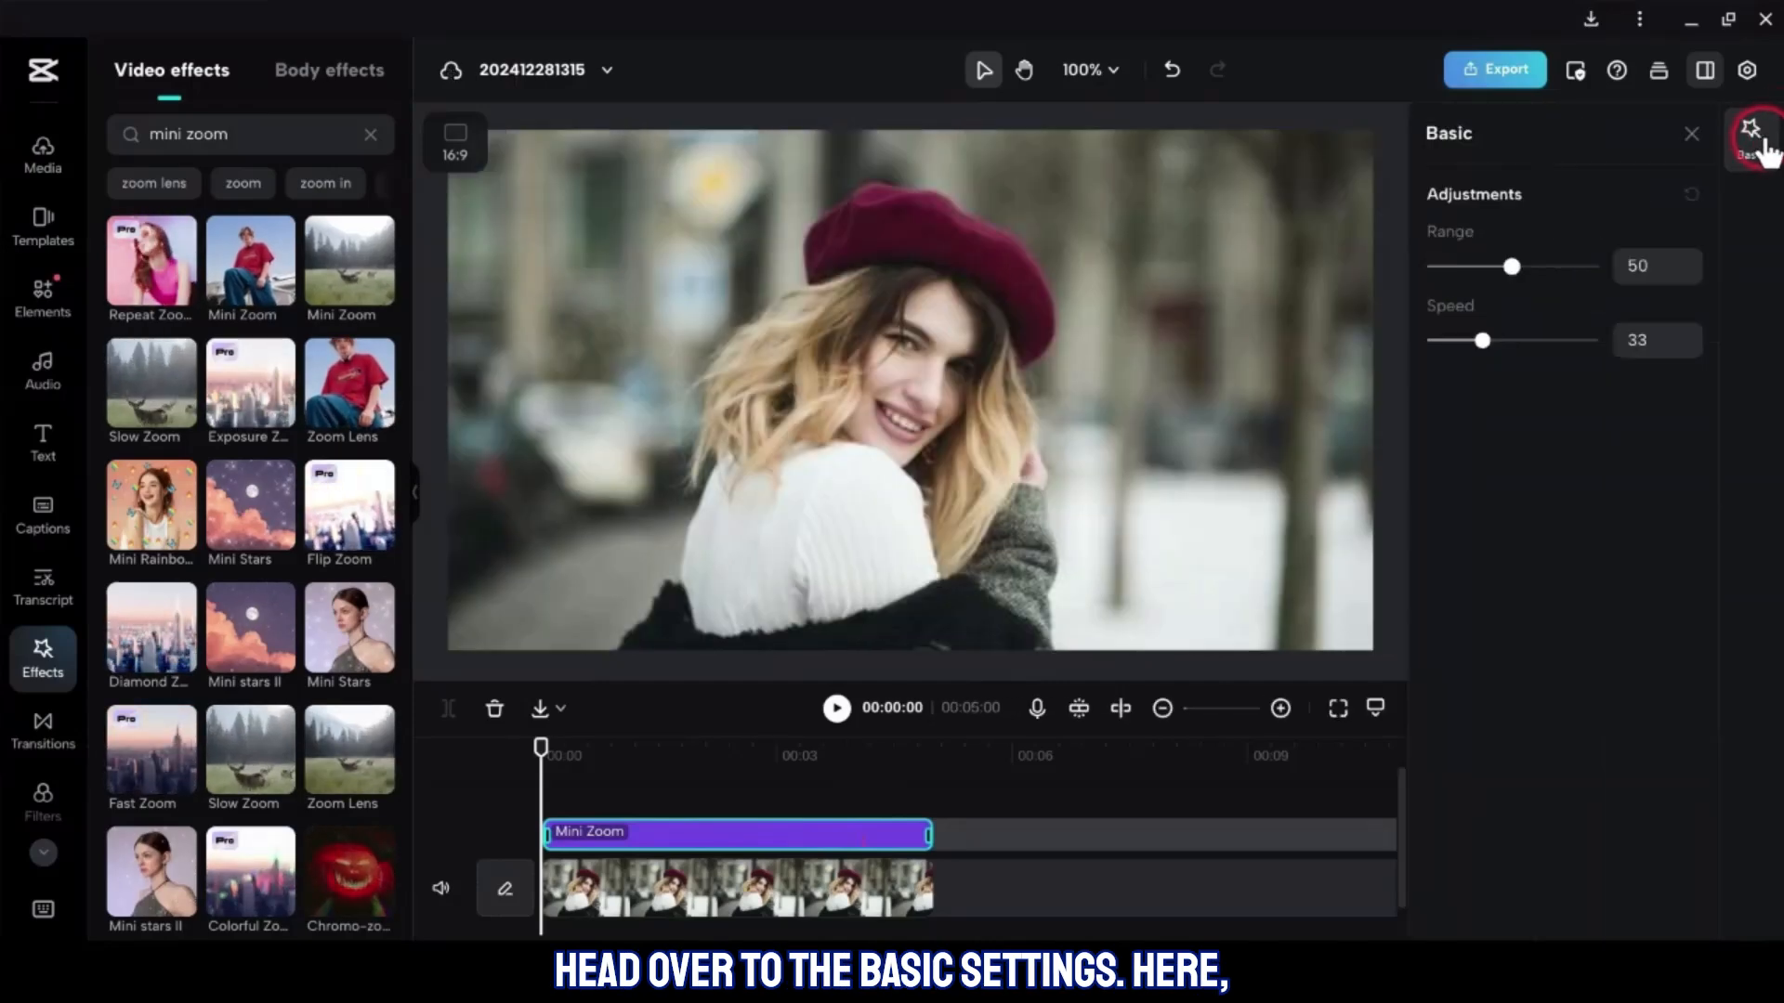
Set Mini Zoom's Range to 3 and Speed to 3, then close its adjustments
left_click_drag(1510, 266, 1445, 267)
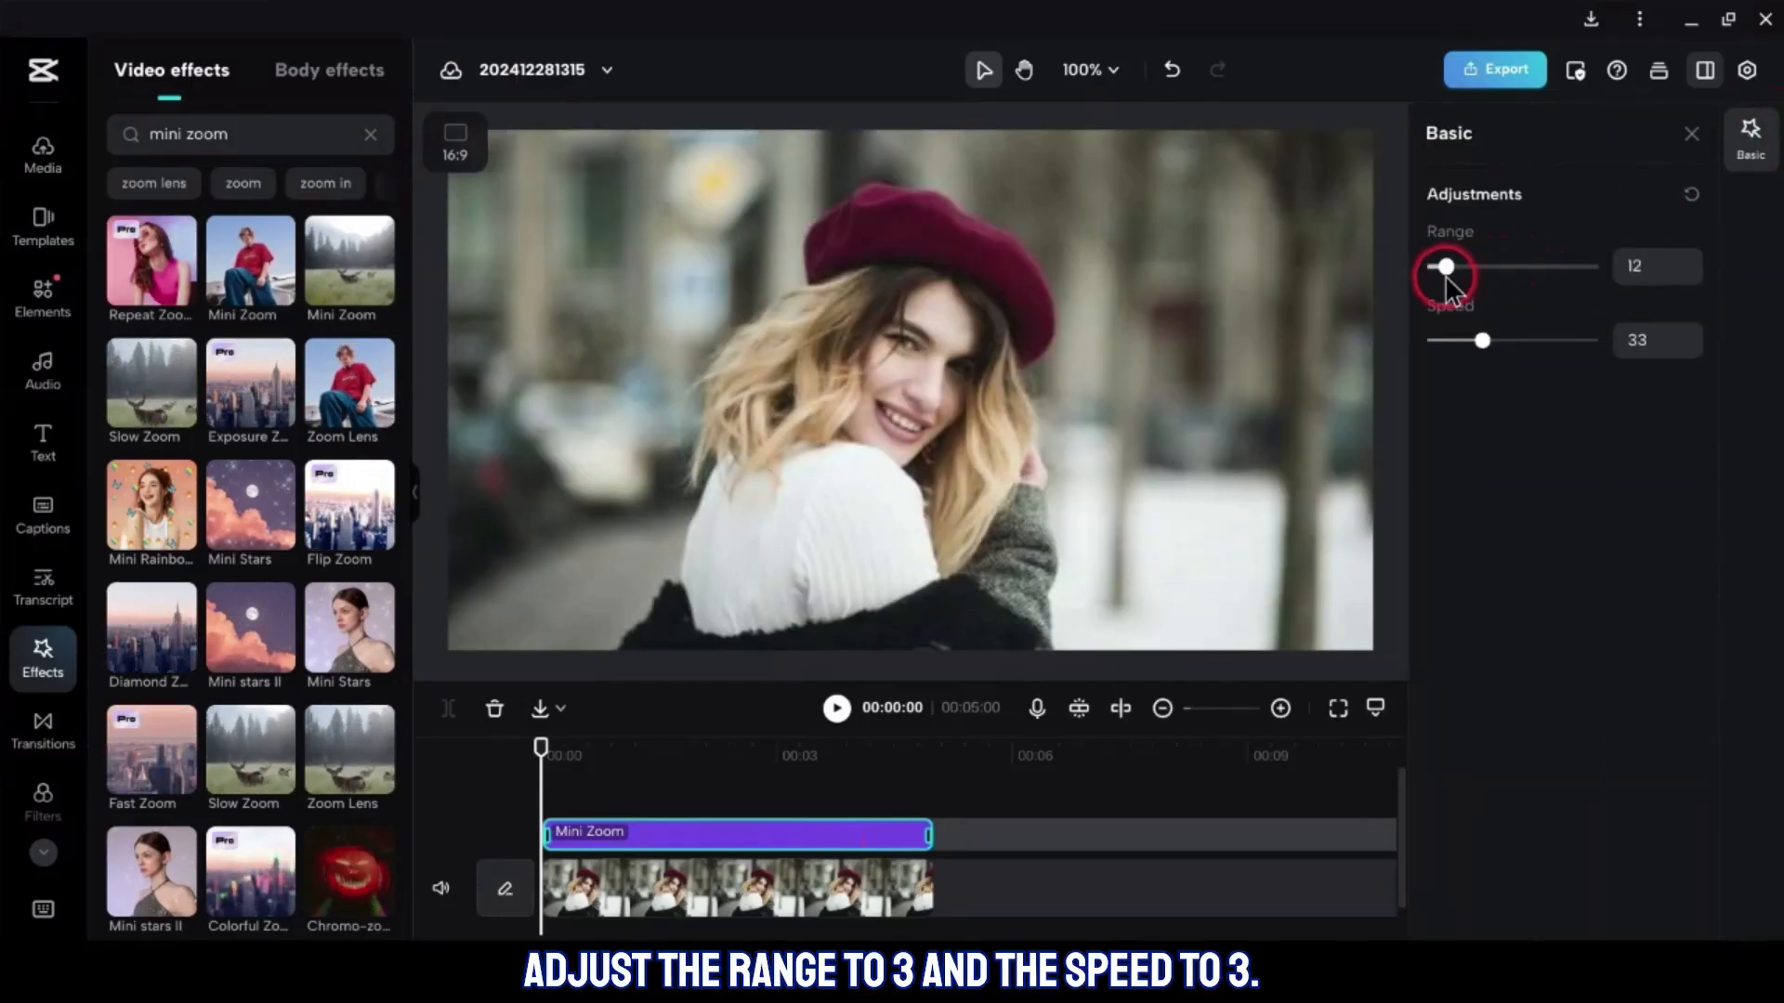
left_click(1686, 273)
type("3")
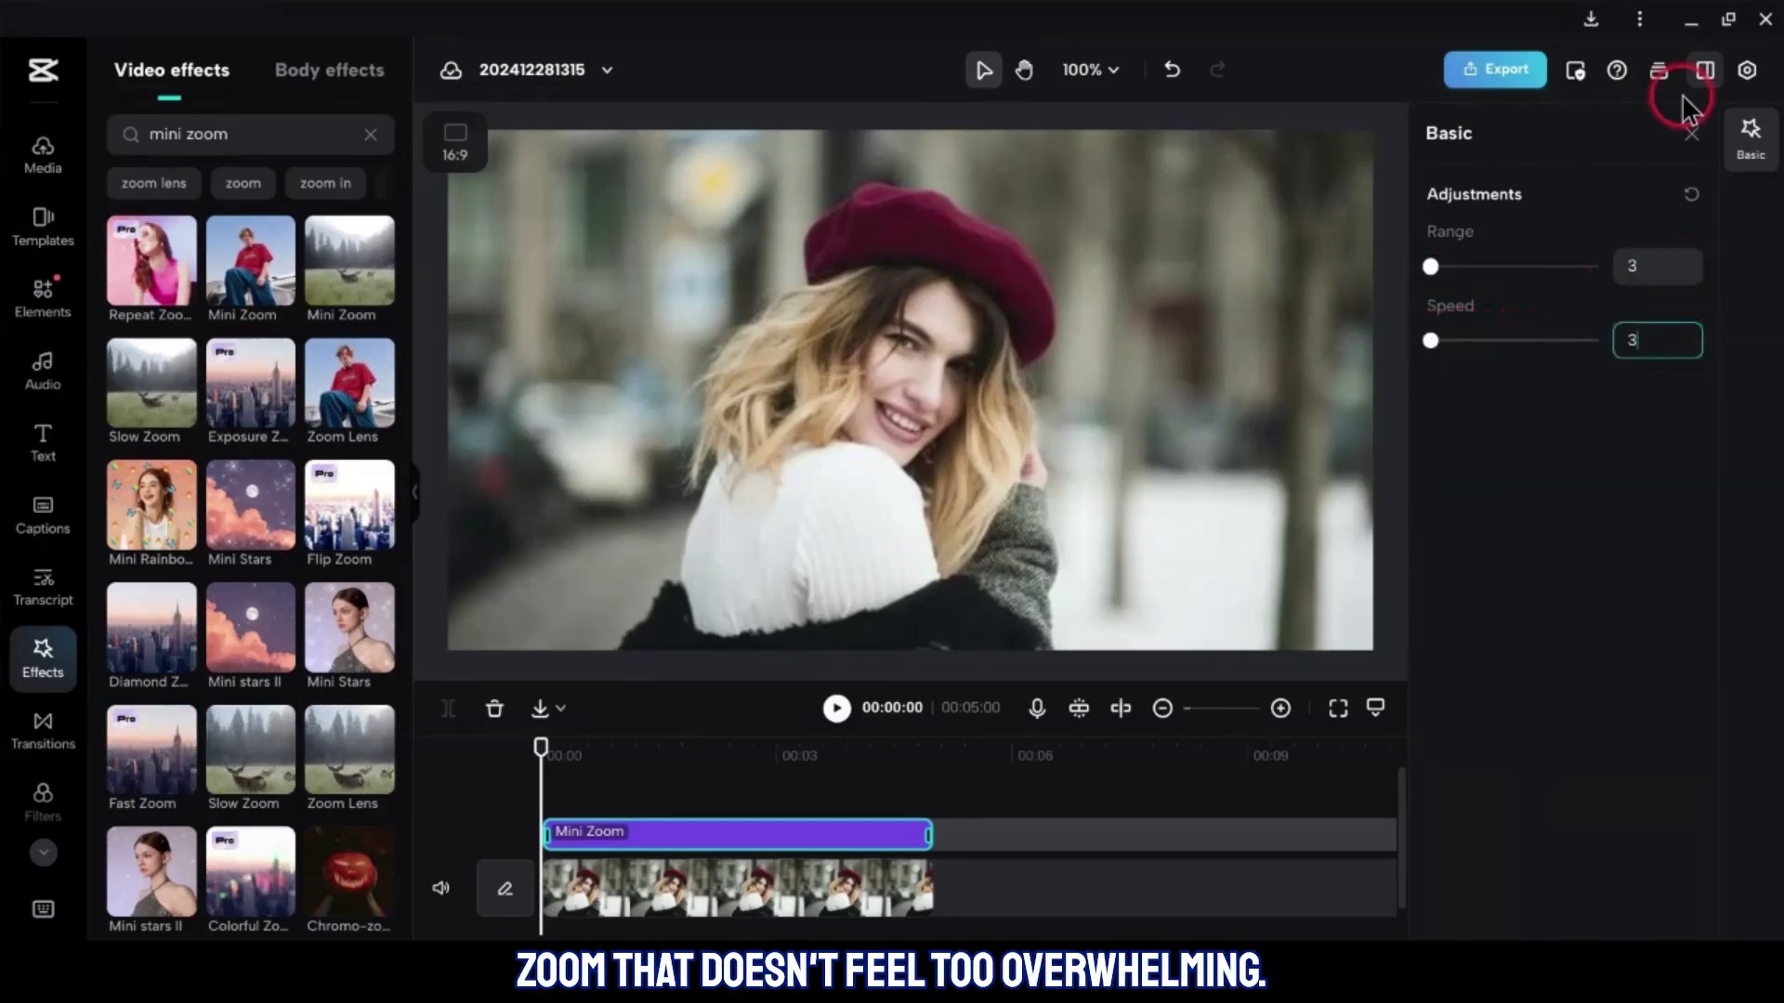
left_click(1703, 70)
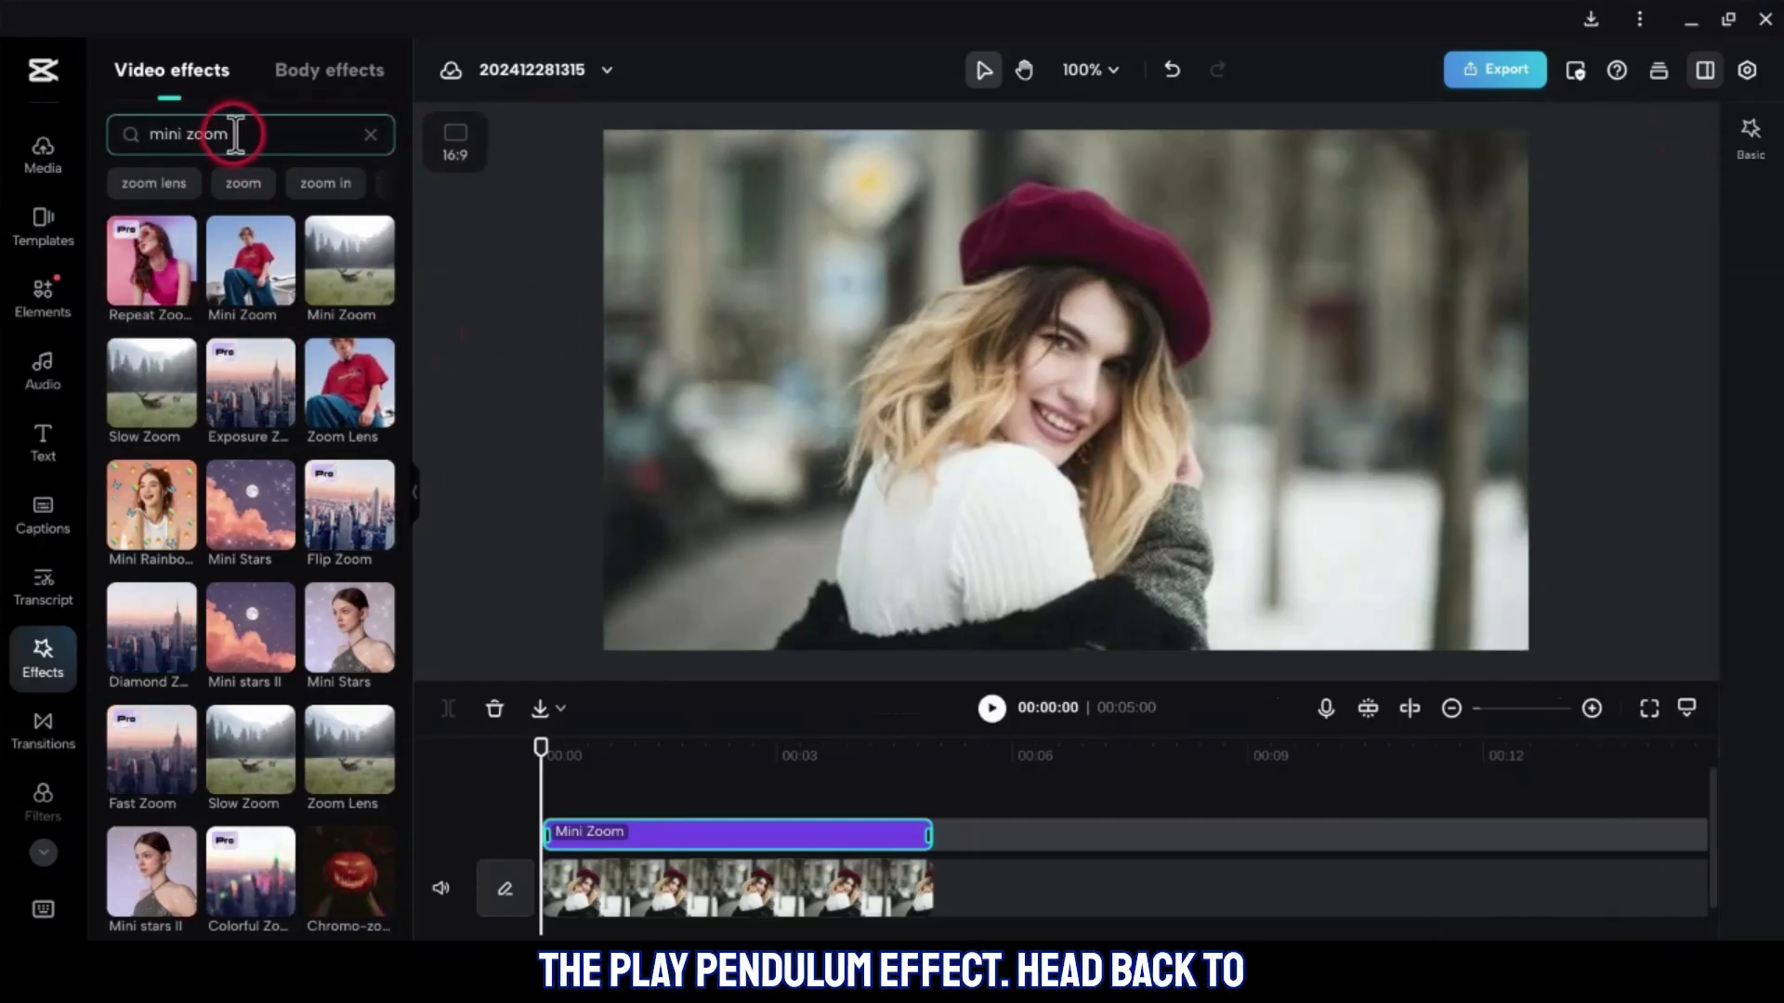
Add Play Pendulum on its own track and stretch it to the 5 s photo length
type("play pendulum")
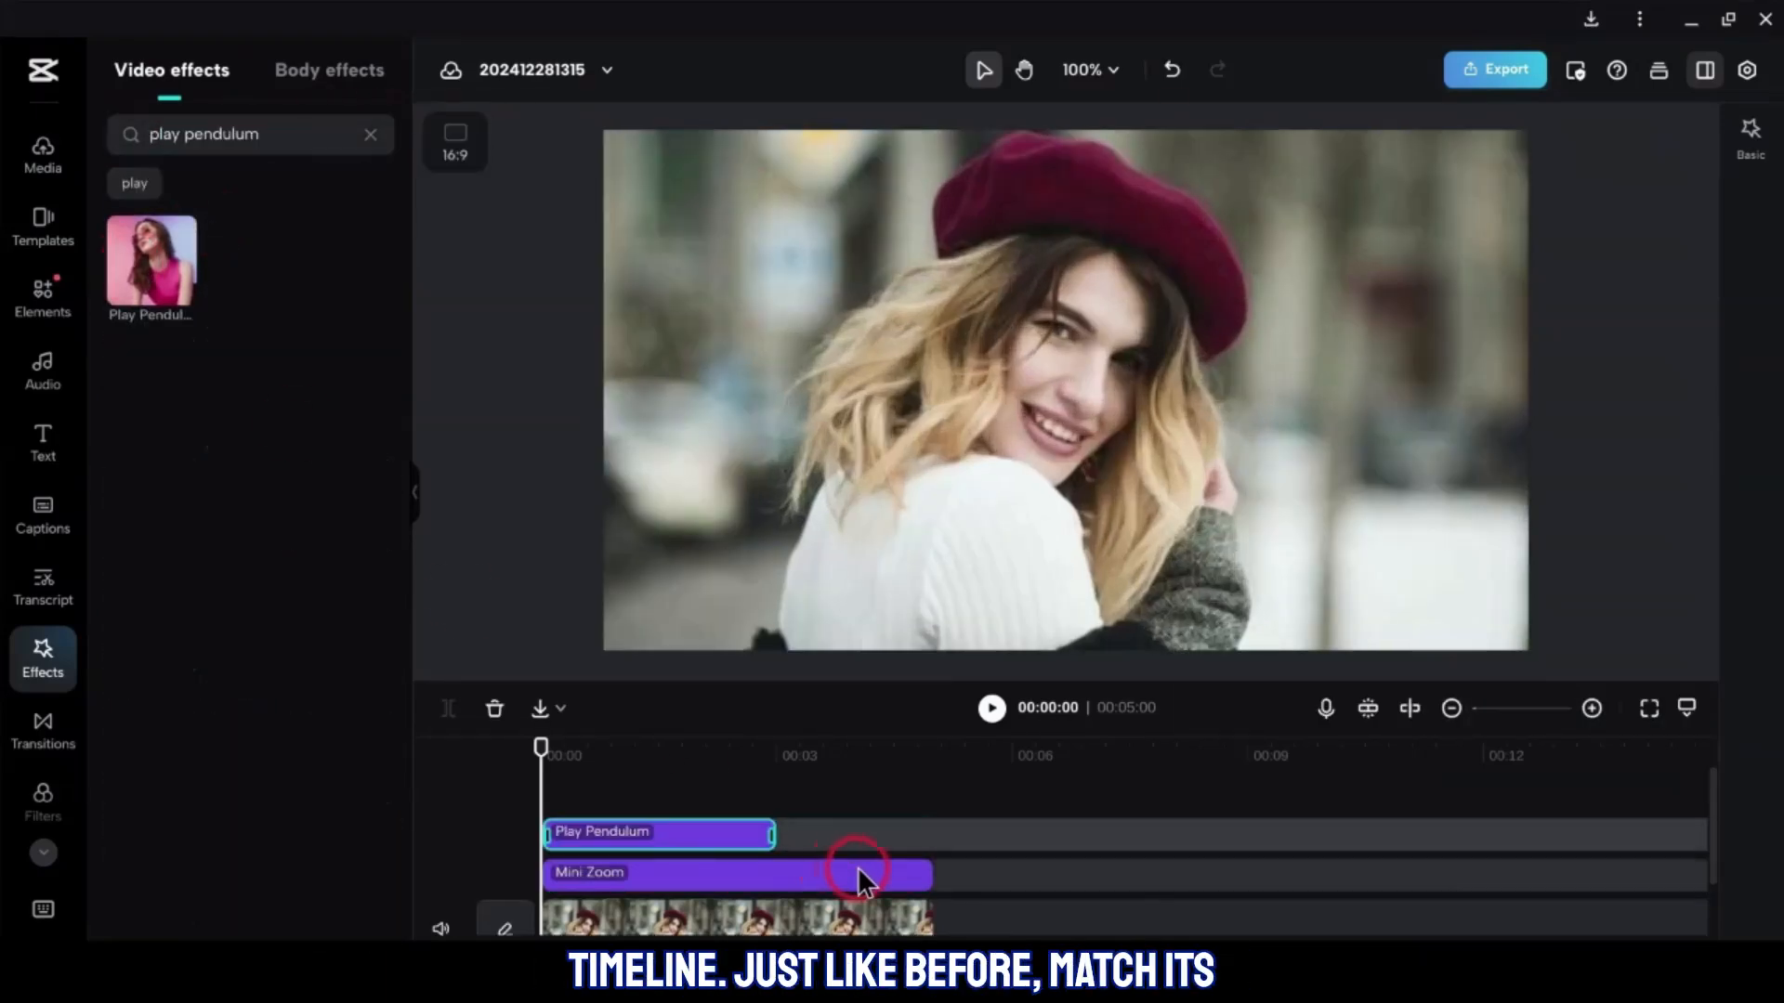
left_click_drag(774, 831, 910, 831)
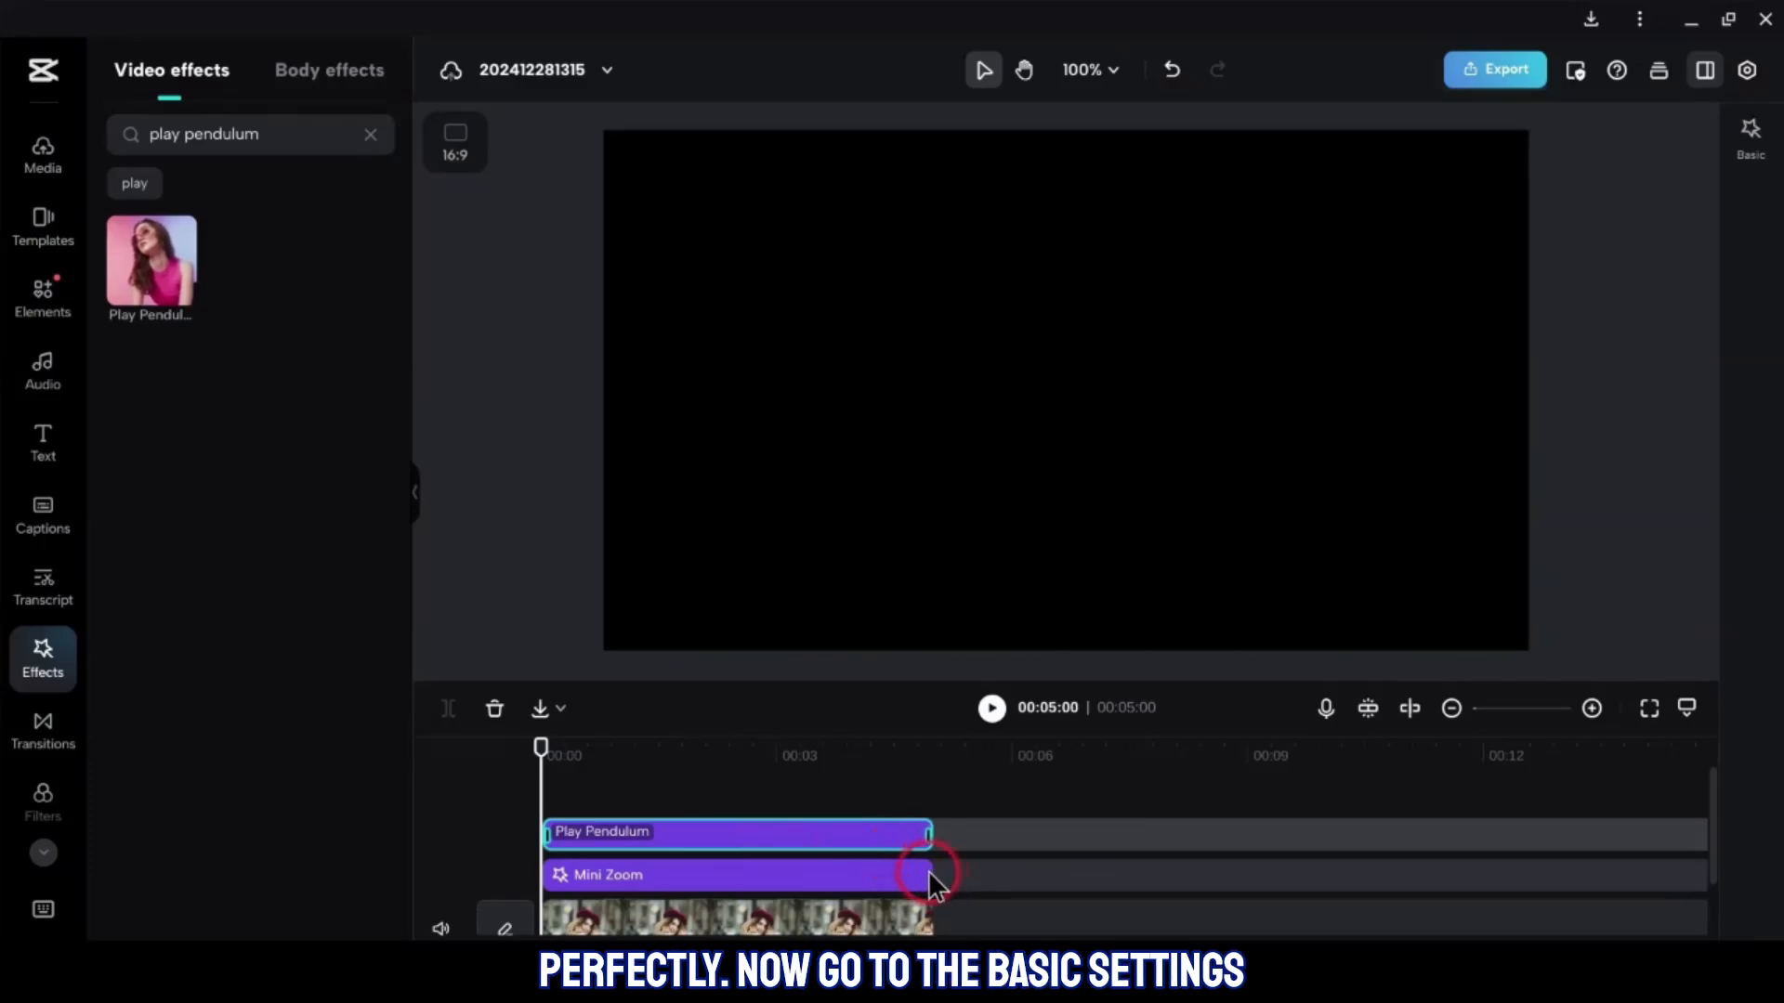
Lower Play Pendulum's twist to 1, intensity to 5, sharpen near 0, adjust speed, and preview
left_click(1752, 137)
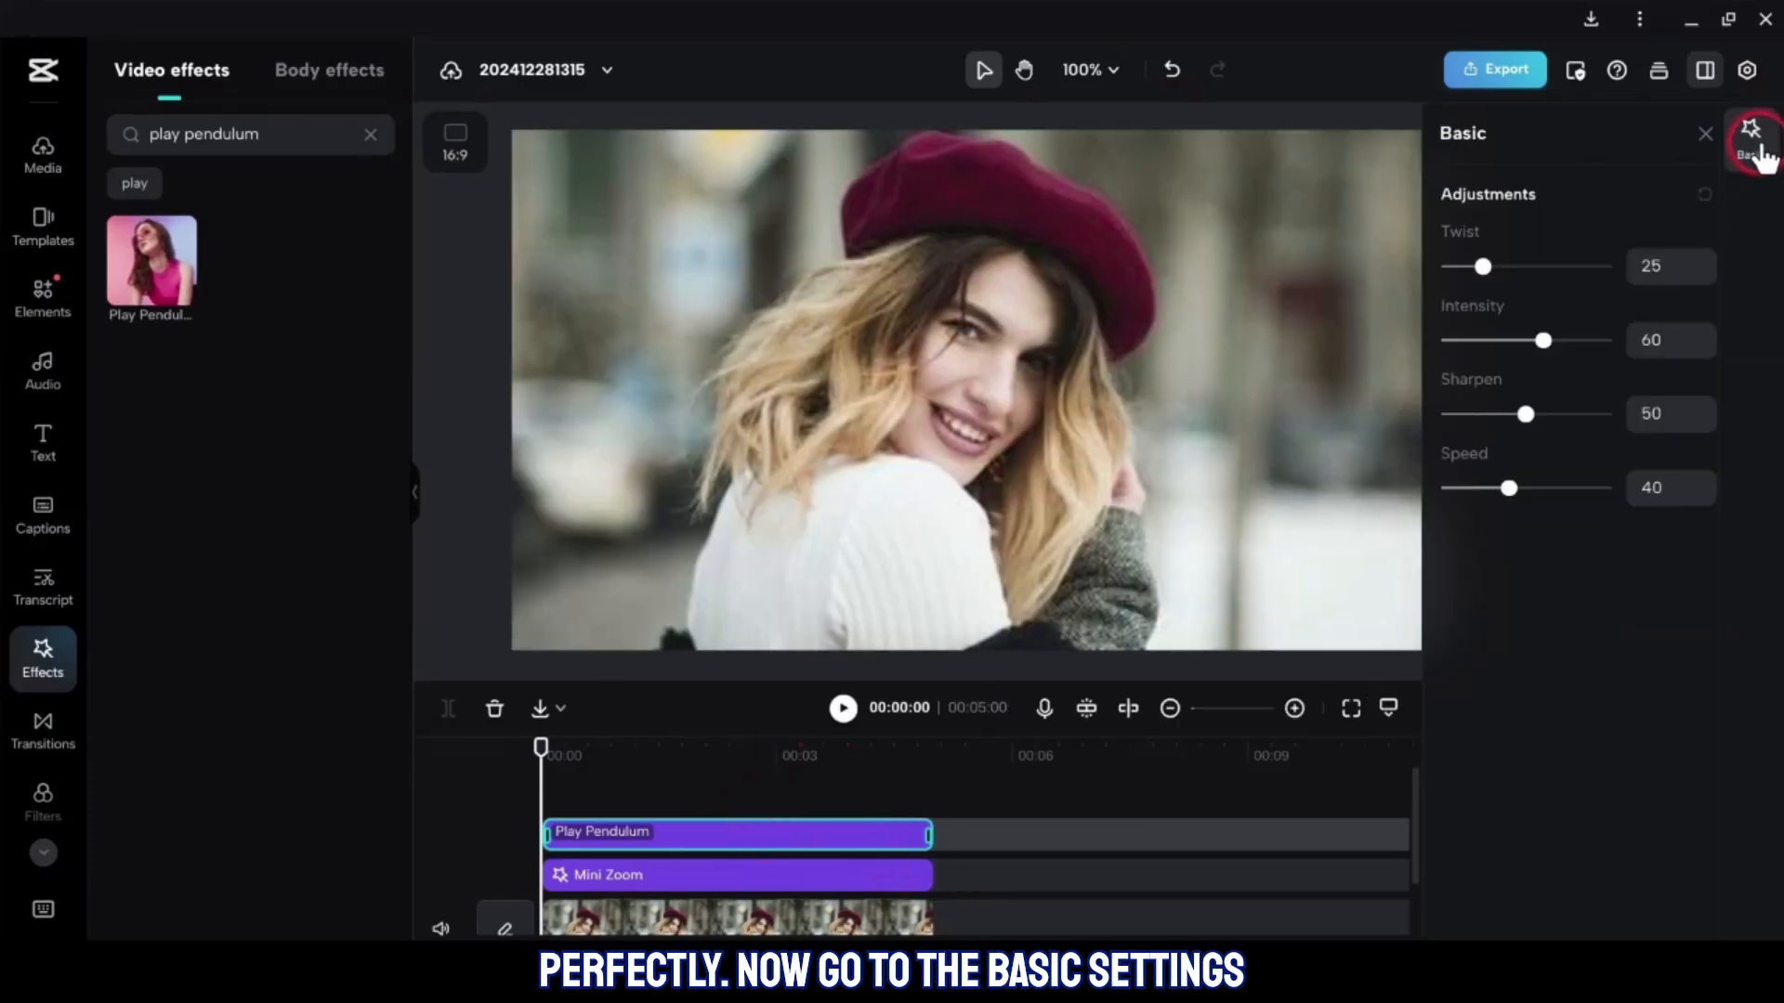
left_click_drag(1483, 267, 1431, 267)
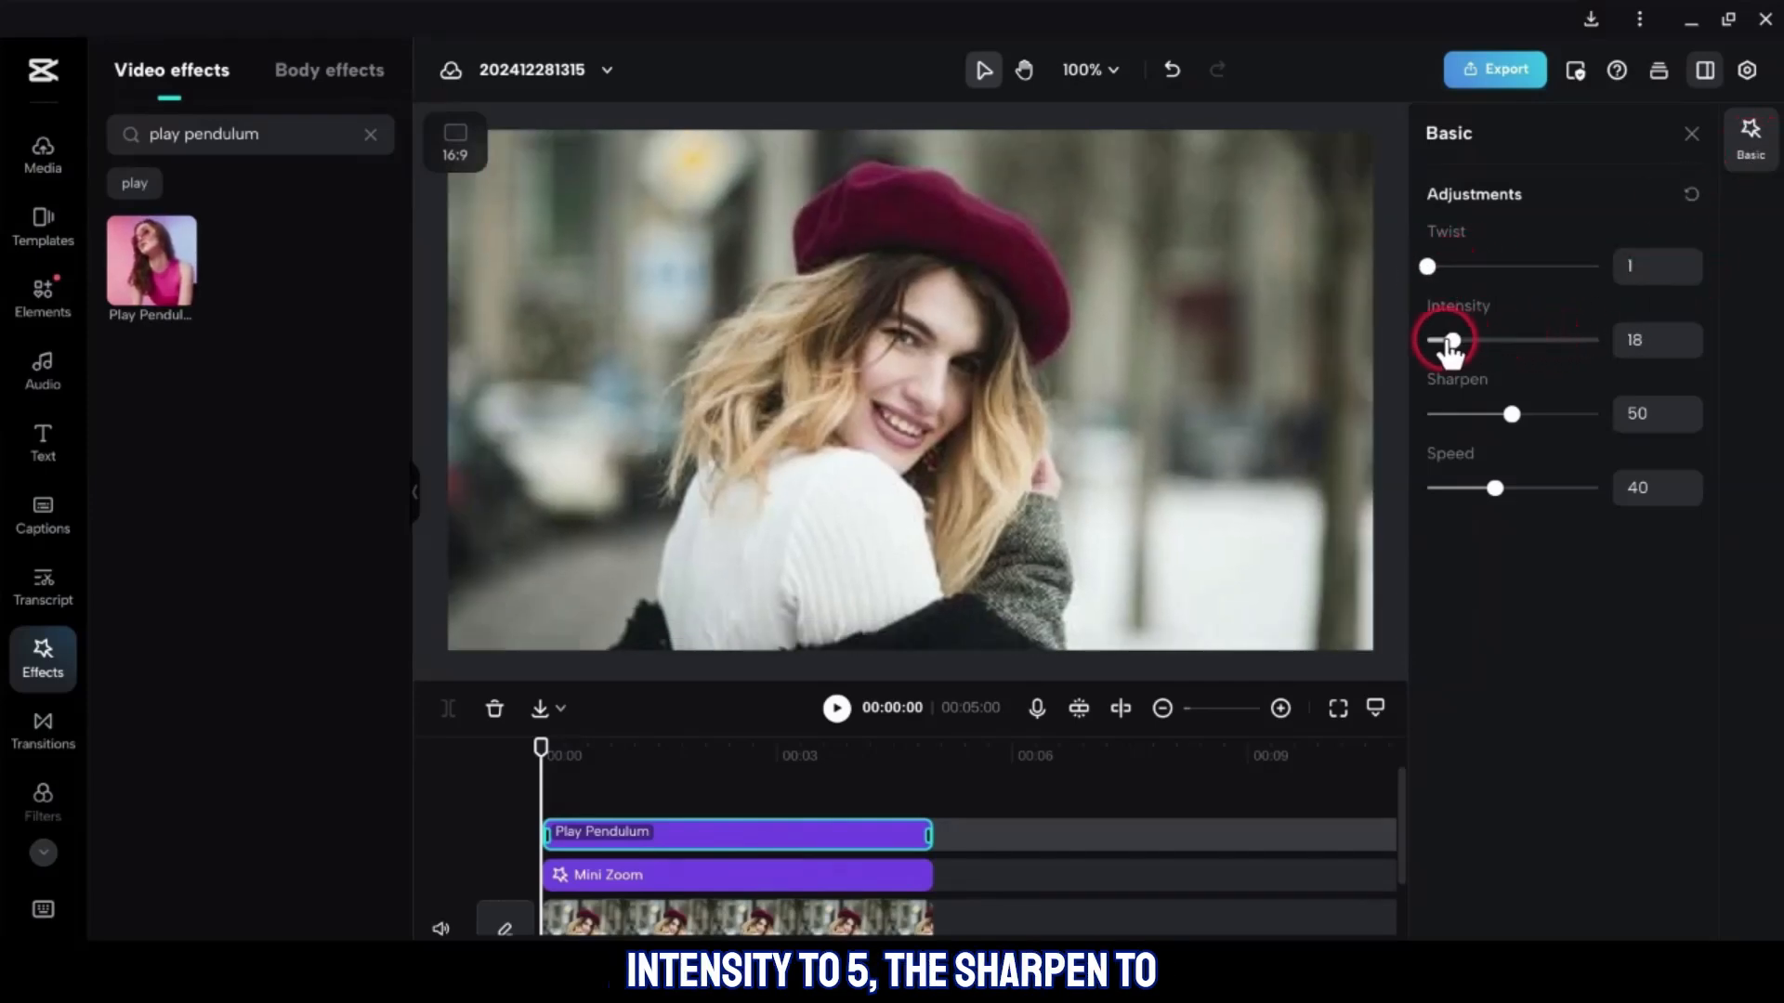
left_click_drag(1511, 412, 1433, 413)
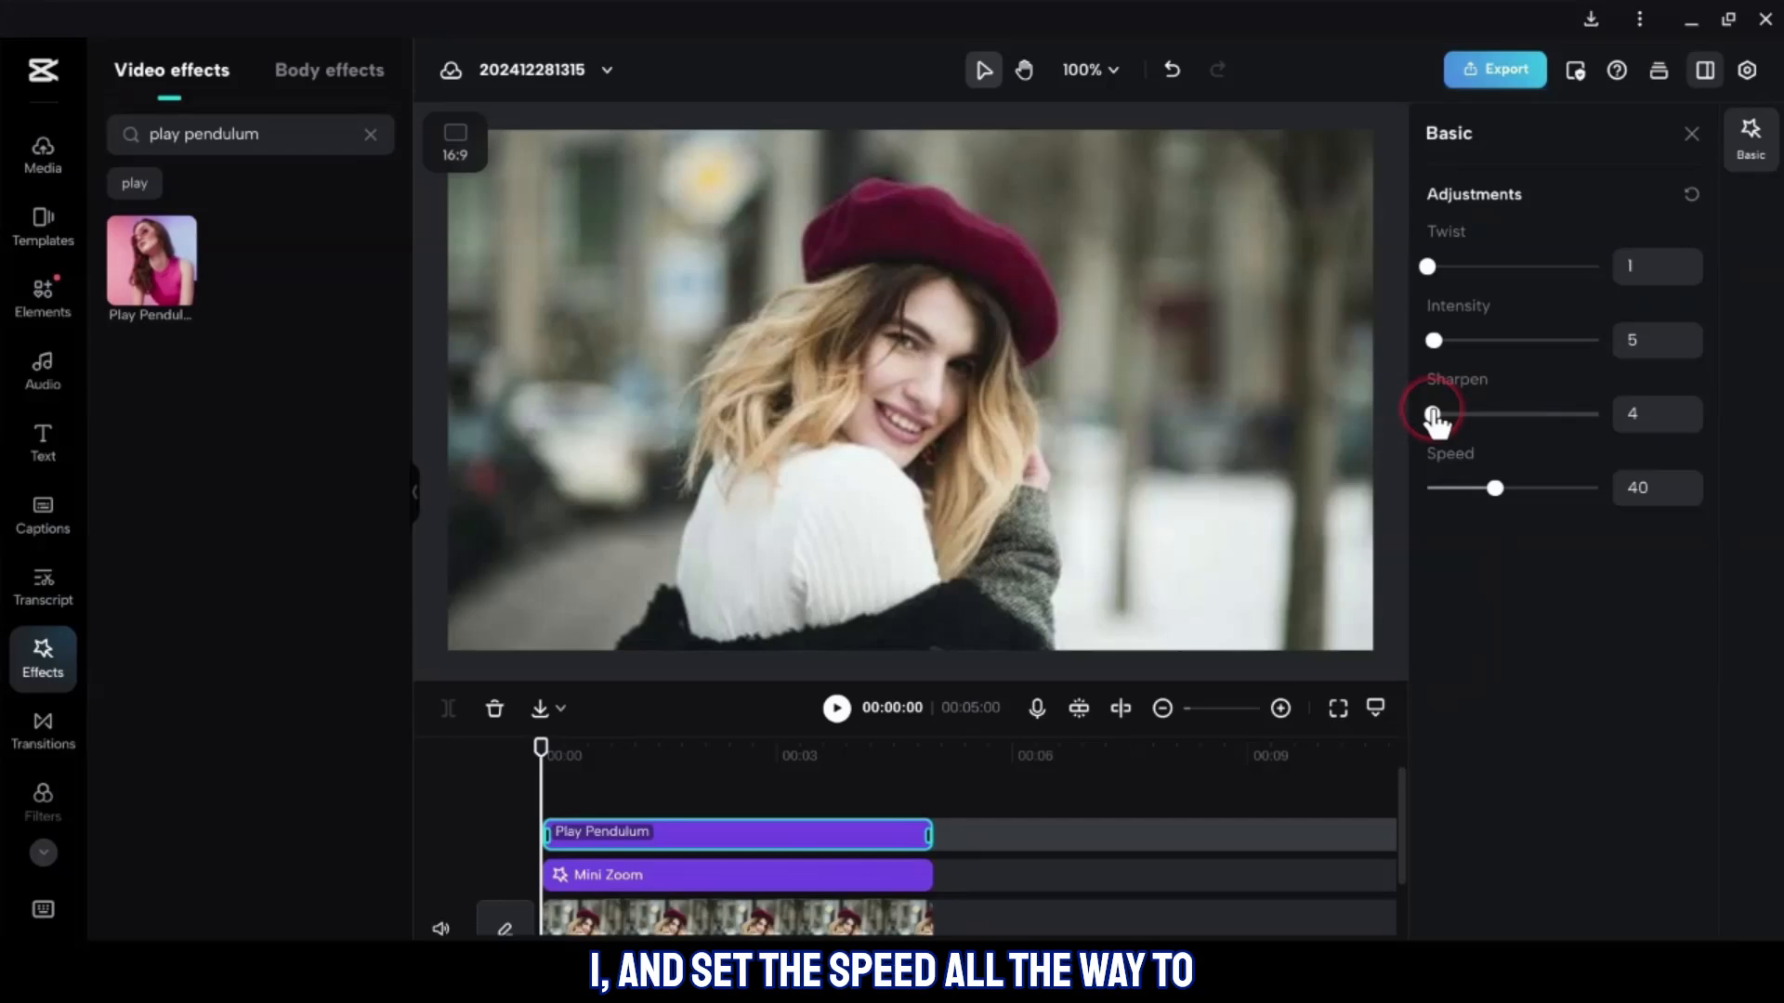
left_click(1687, 481)
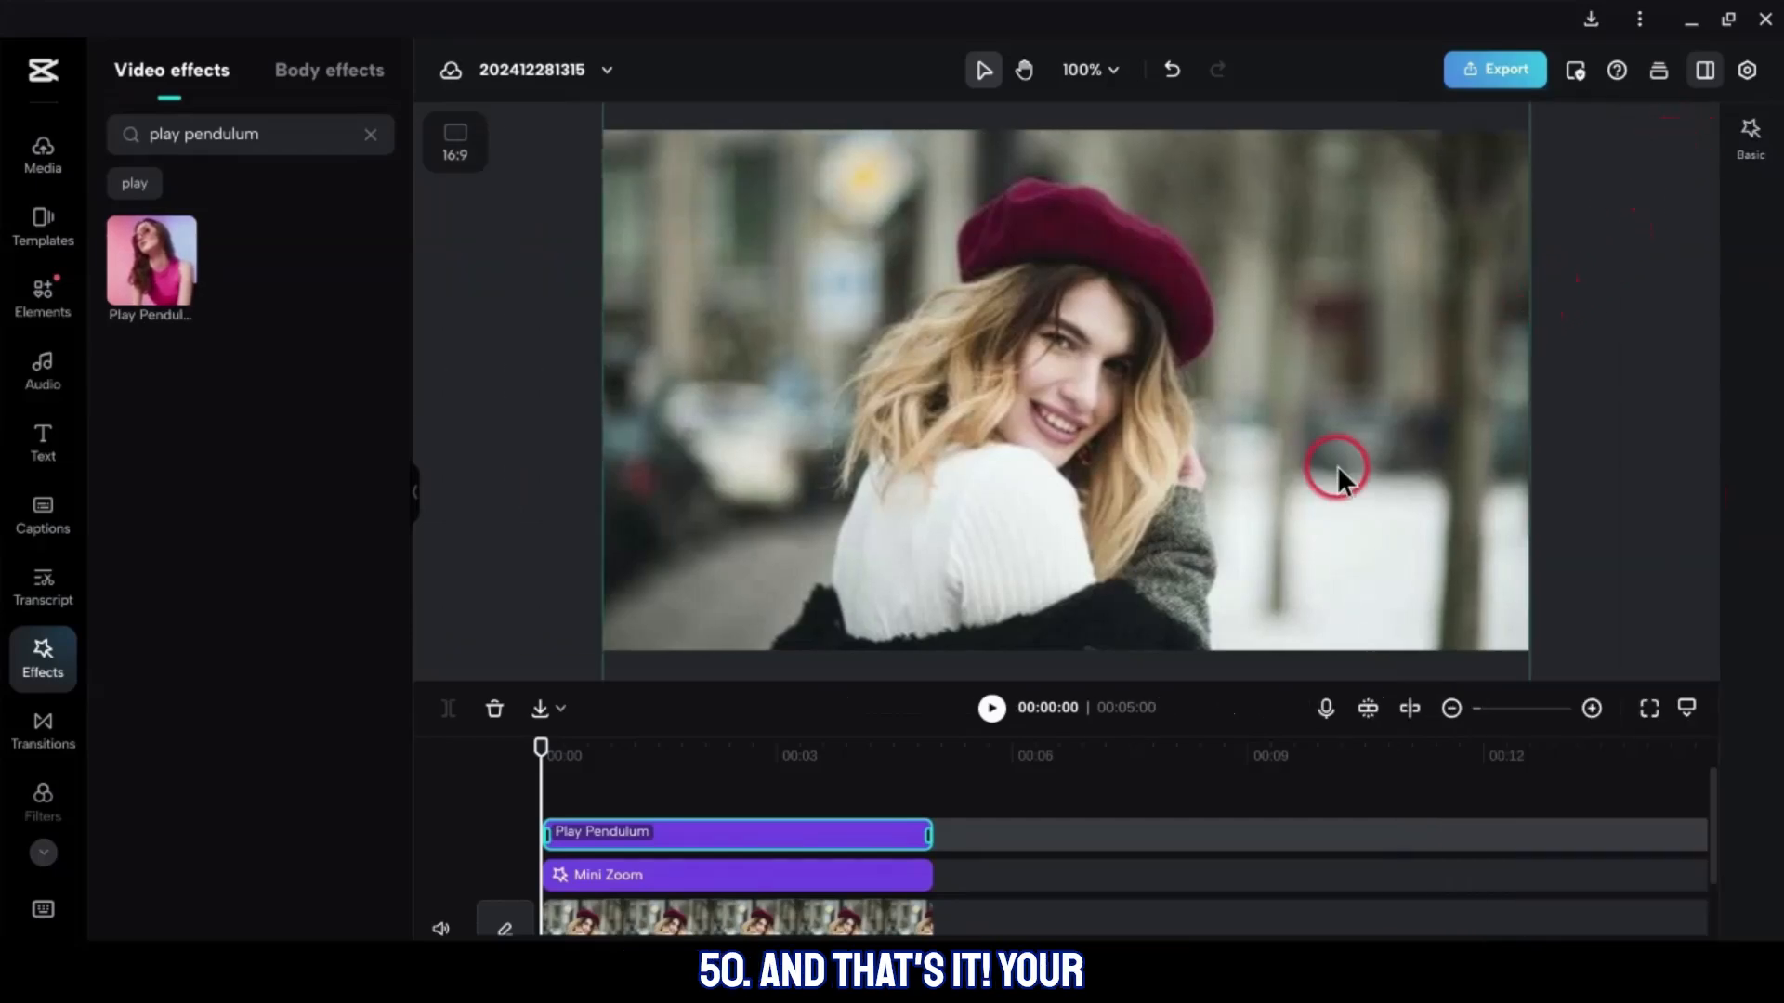
left_click(991, 708)
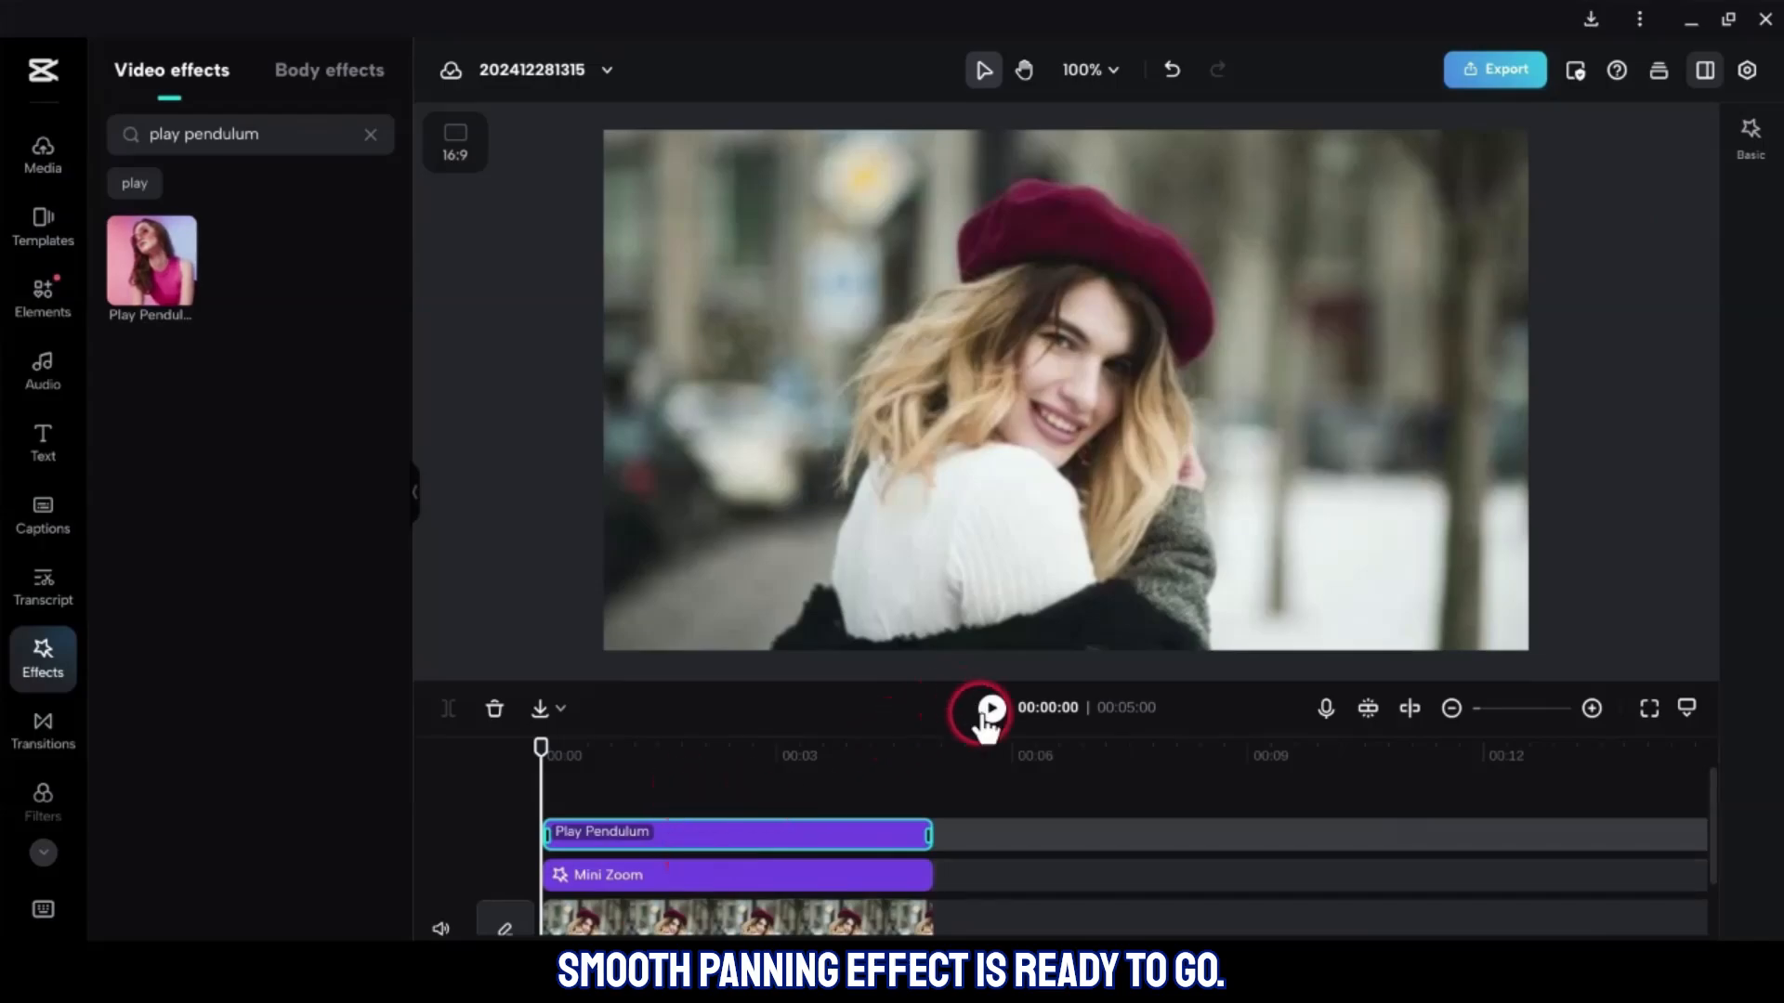